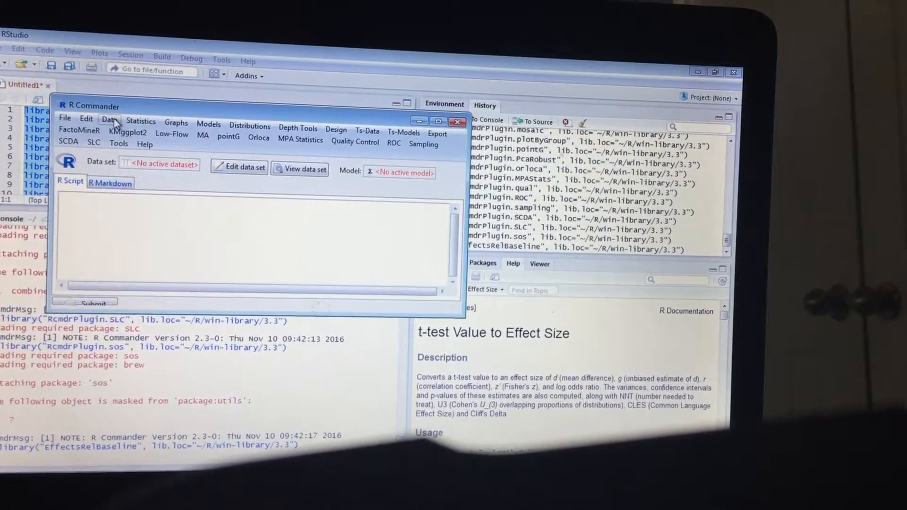
Start an Excel import and name the new data set BMVPREPOST.
{"action": "left_click", "coordinate": [110, 120]}
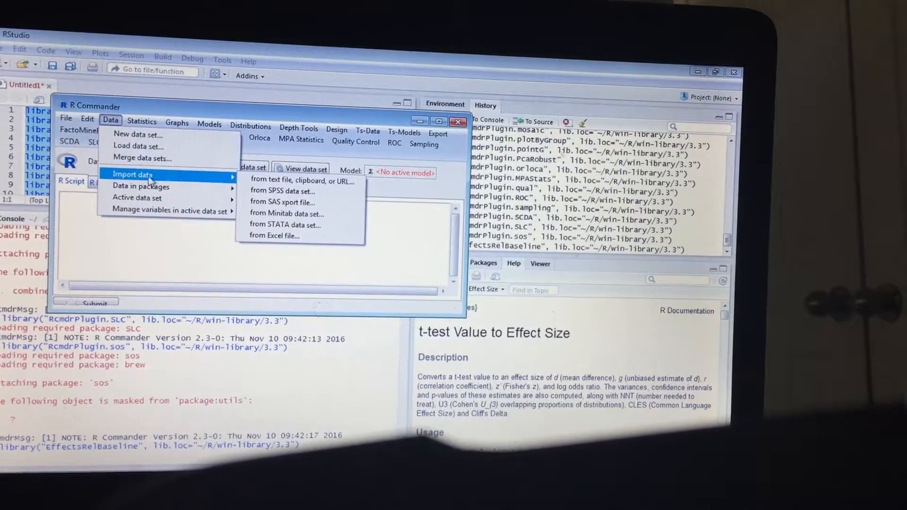
{"action": "left_click", "coordinate": [273, 236]}
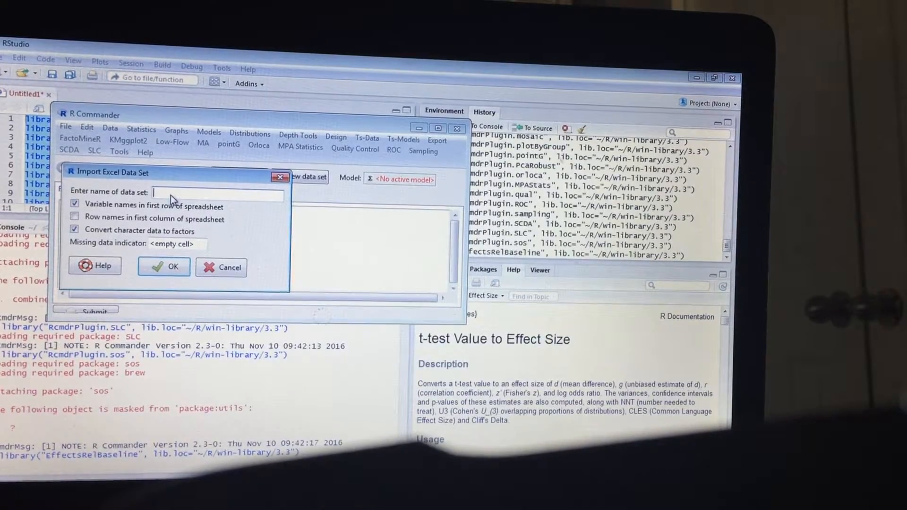
{"action": "type", "text": "BMVPREPOST"}
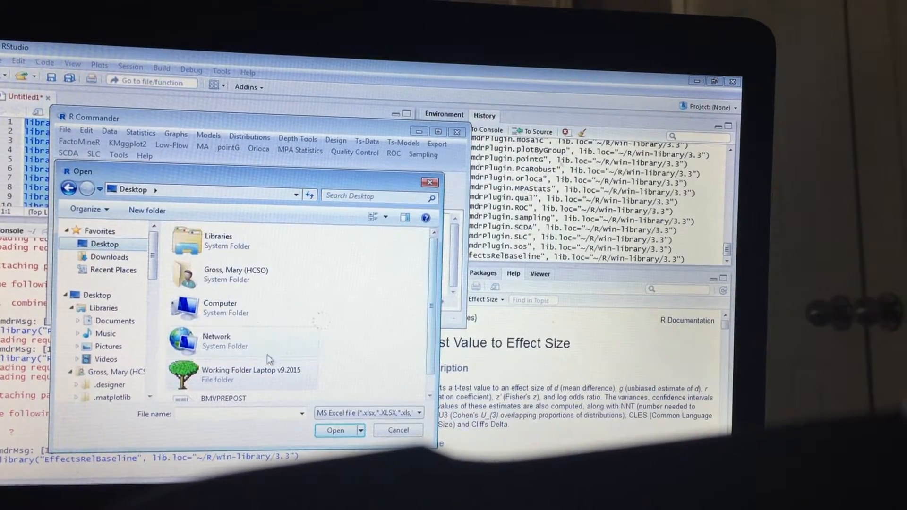
Load BMVPREPOST.xlsx from the Desktop as the active data set (30 rows, 6 columns).
{"action": "left_click", "coordinate": [335, 430]}
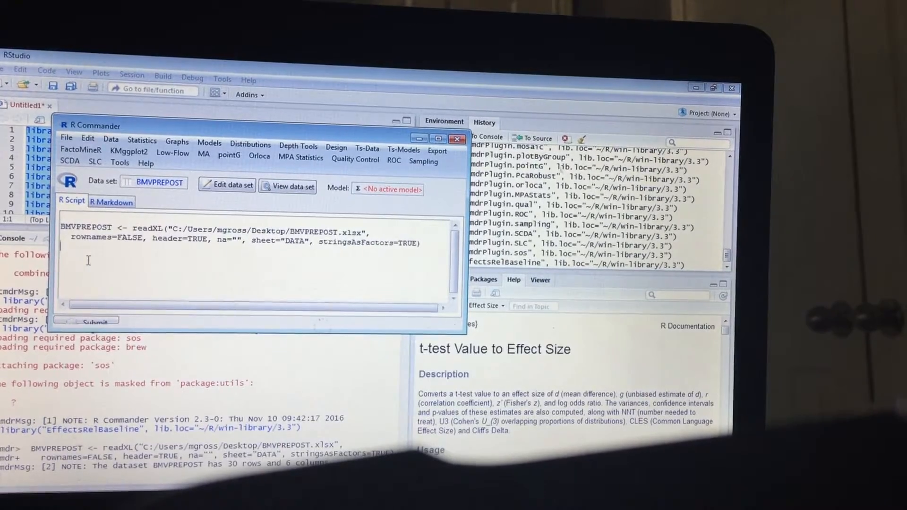
Run the line BMVPREPOST in the script to print every row and column of the data set.
{"action": "type", "text": "BMVPREPOST"}
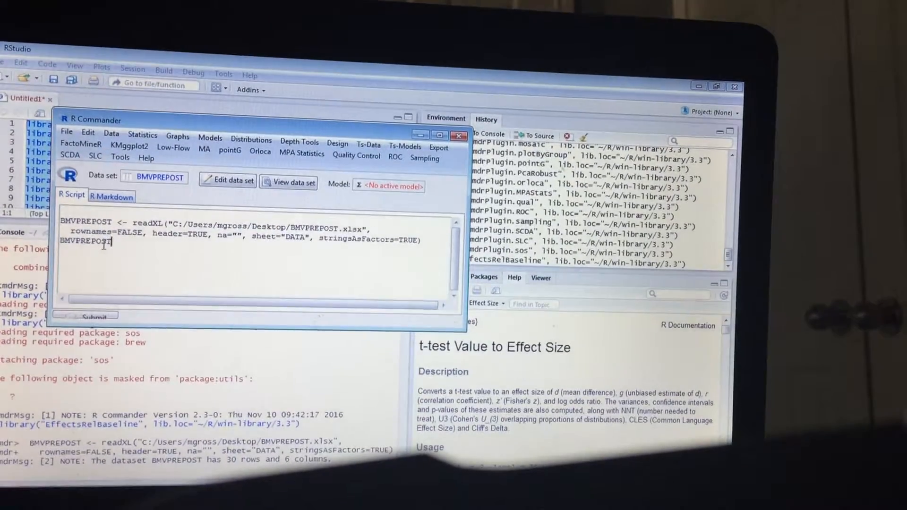
{"action": "double_click", "coordinate": [86, 244]}
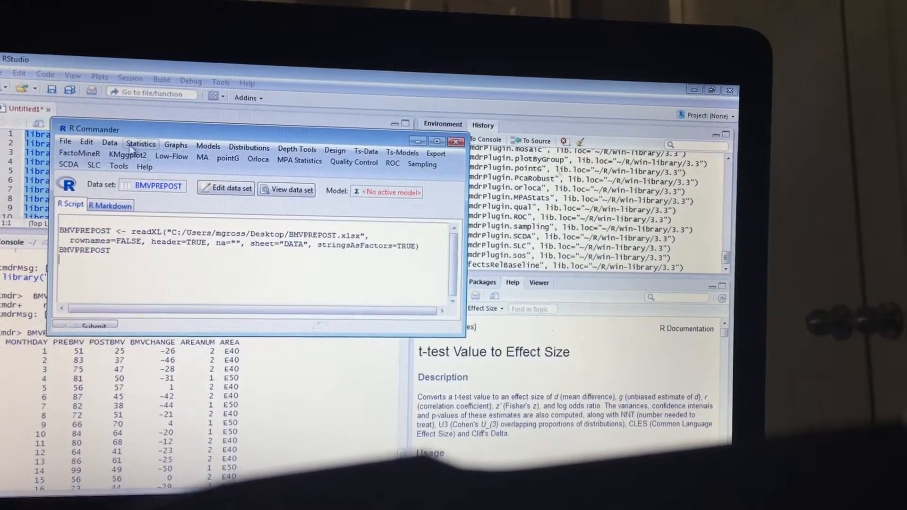
Produce summary(BMVPREPOST) with min, quartiles, mean, max and AREA counts.
{"action": "left_click", "coordinate": [140, 149]}
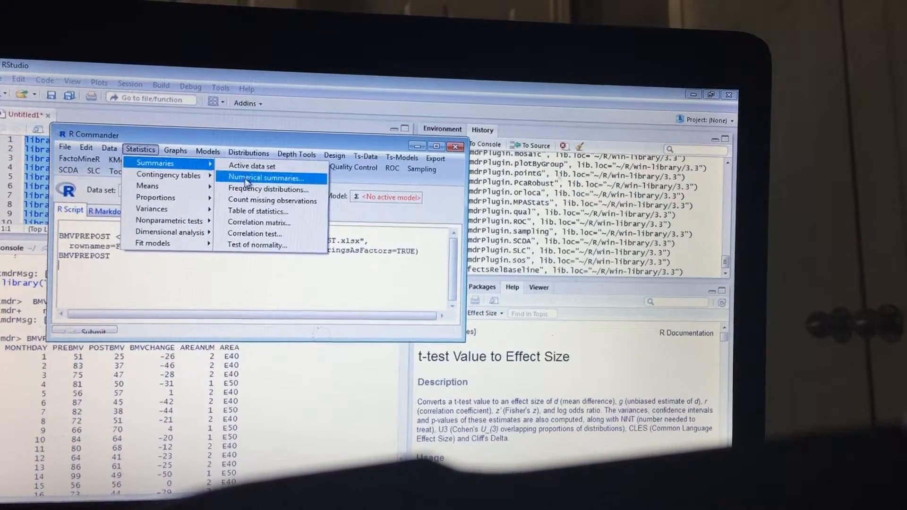
{"action": "left_click", "coordinate": [268, 178]}
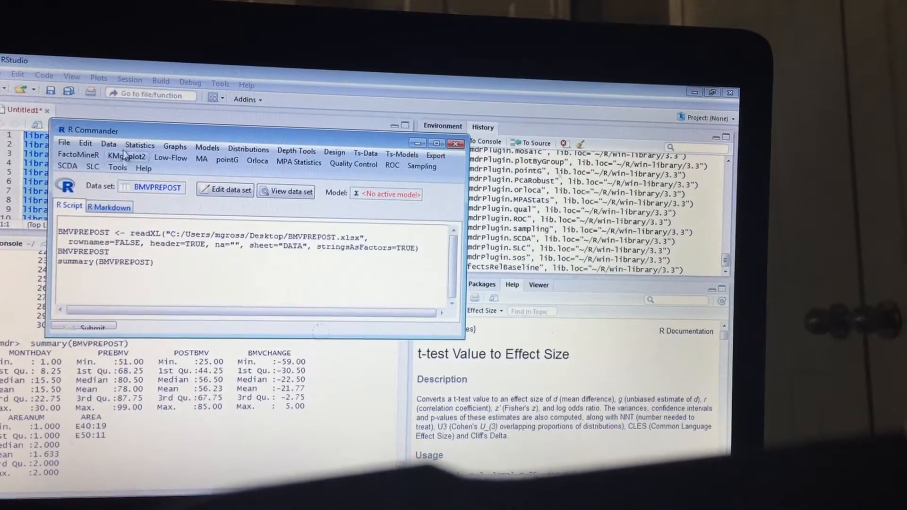
{"action": "left_click", "coordinate": [140, 145]}
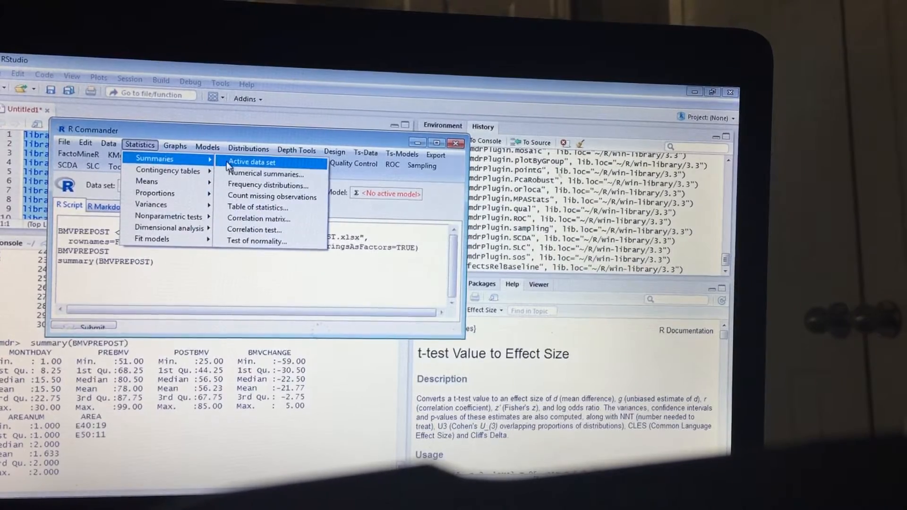
Compute numerical summaries for PREBMV with all statistics checked (mean 78, sd 12.93, IQR 19.5).
{"action": "left_click", "coordinate": [266, 174]}
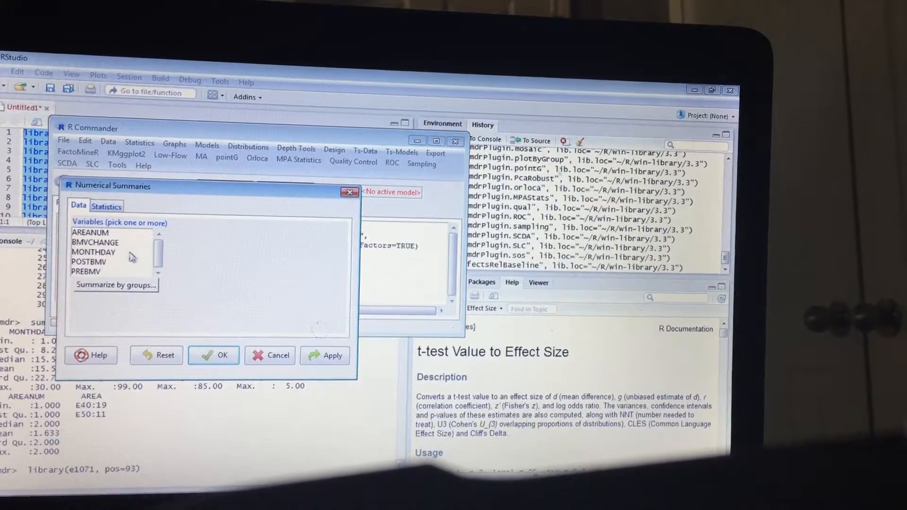
{"action": "left_click", "coordinate": [86, 271]}
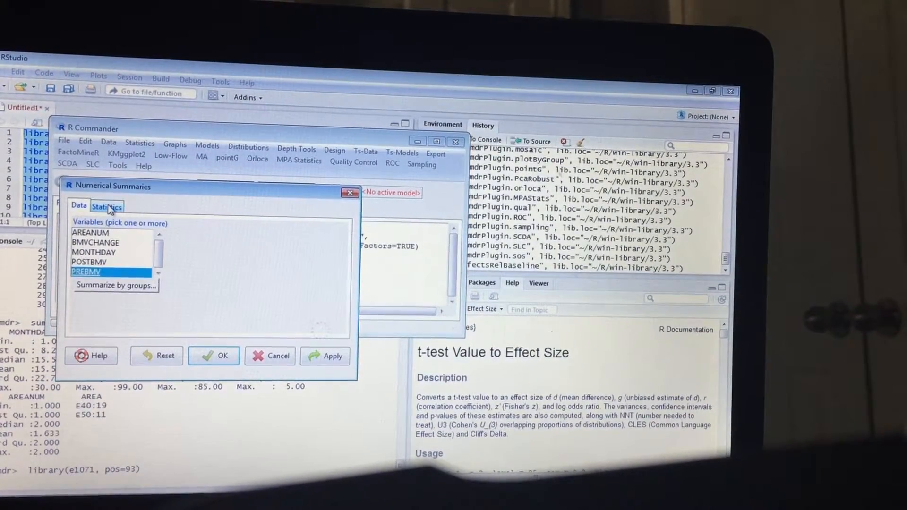
{"action": "left_click", "coordinate": [107, 207]}
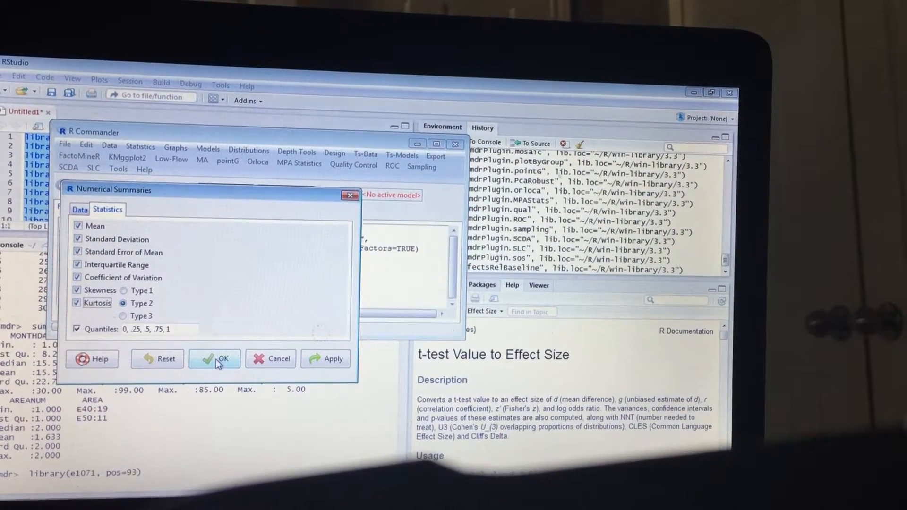
{"action": "left_click", "coordinate": [220, 359]}
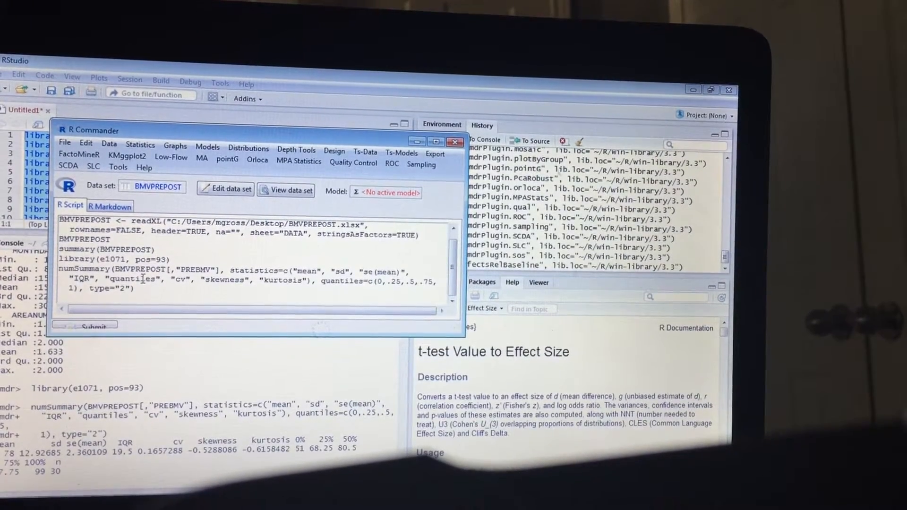
Compute numerical summaries for POSTBMV (mean 56.23, sd 15.33).
{"action": "left_click", "coordinate": [140, 145]}
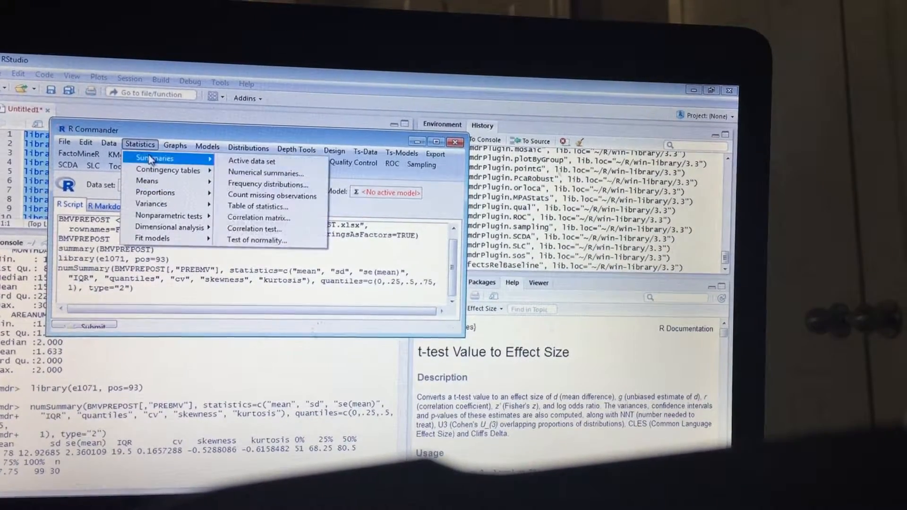
{"action": "mouse_move", "coordinate": [267, 172]}
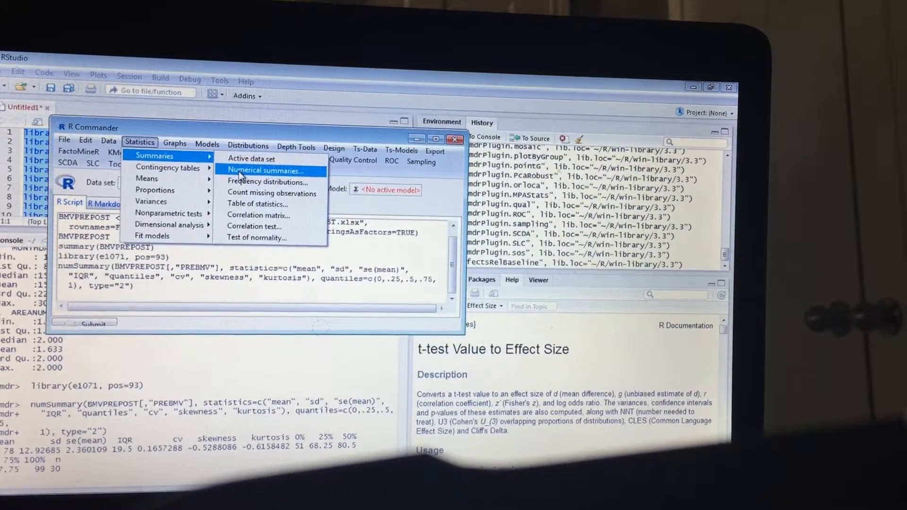
{"action": "left_click", "coordinate": [264, 170]}
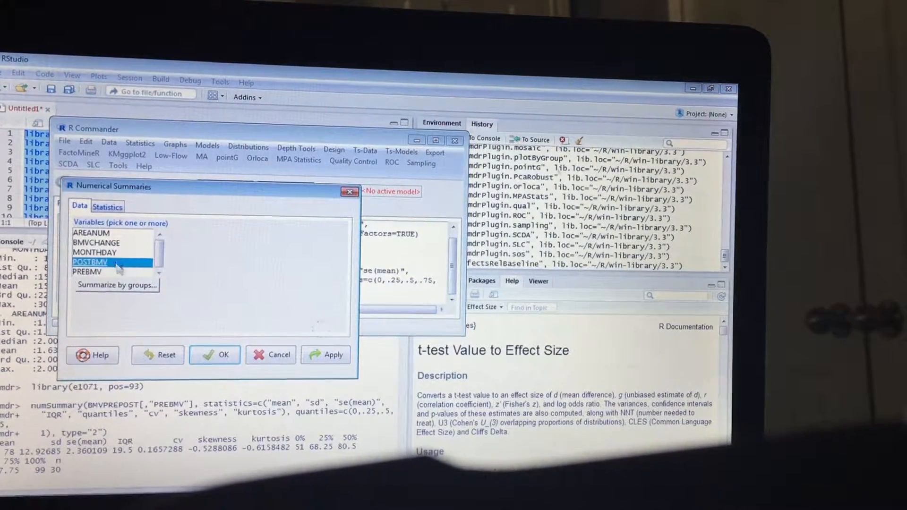
{"action": "left_click", "coordinate": [107, 207]}
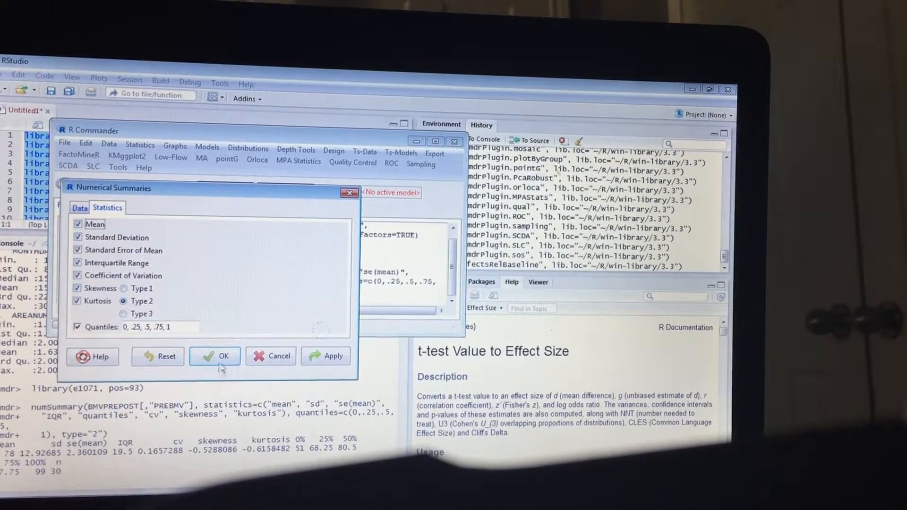
{"action": "left_click", "coordinate": [223, 356]}
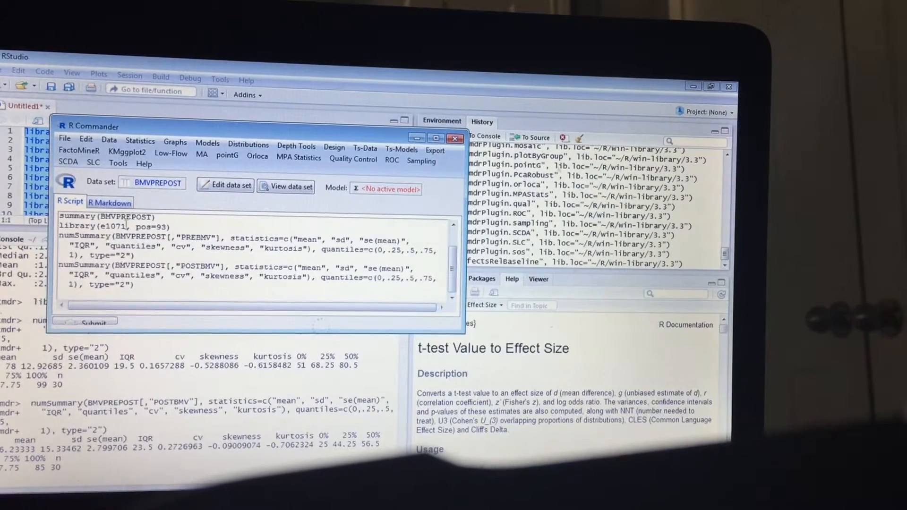
Compute numerical summaries for BMVCHANGE (mean -21.77, sd 19.33).
{"action": "left_click", "coordinate": [140, 143]}
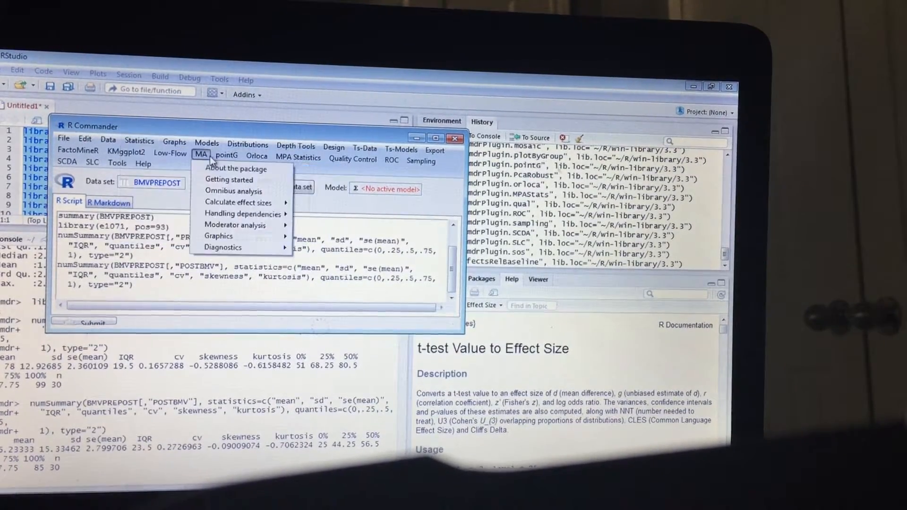
{"action": "left_click", "coordinate": [140, 142]}
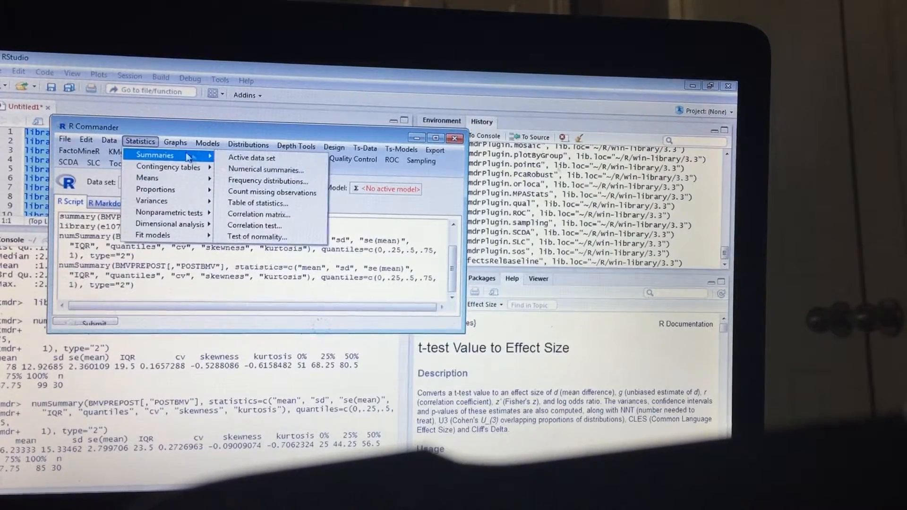
{"action": "left_click", "coordinate": [265, 169]}
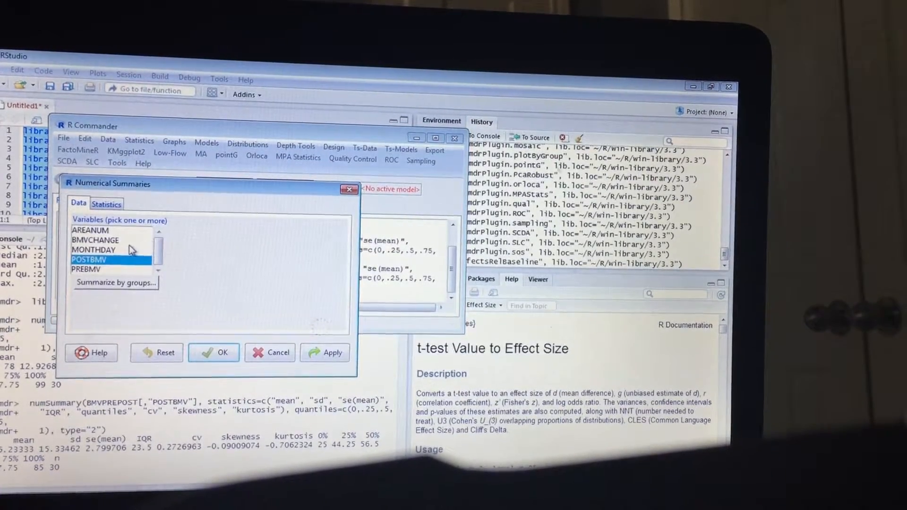
{"action": "left_click", "coordinate": [214, 353]}
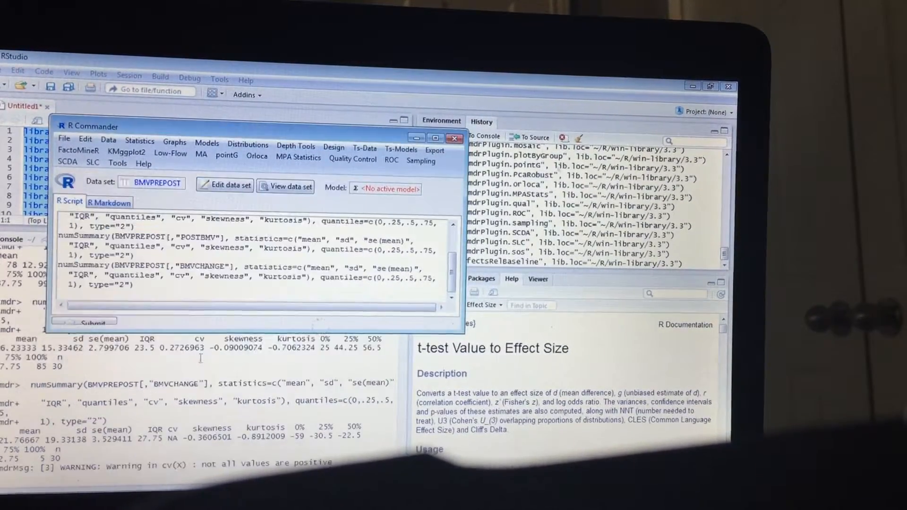
{"action": "left_click", "coordinate": [140, 143]}
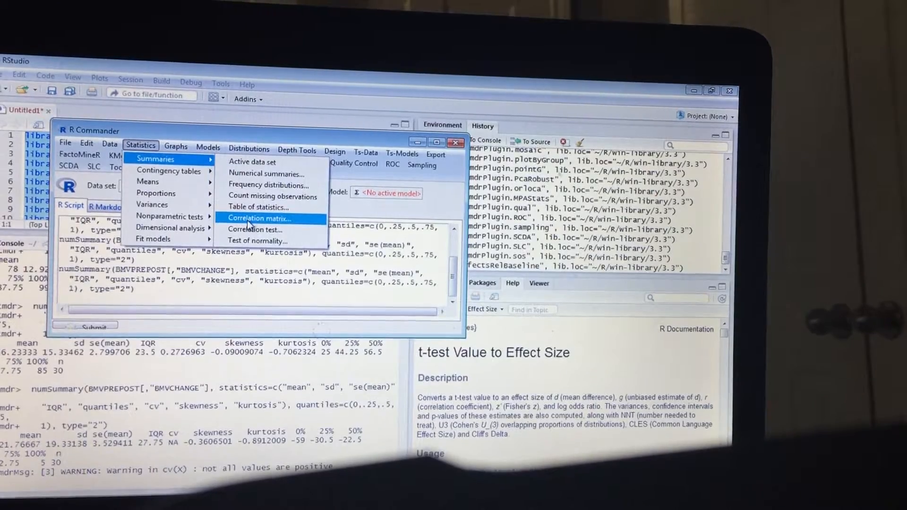
Build a Pearson correlation matrix of AREANUM, BMVCHANGE, POSTBMV and PREBMV with pairwise p-values.
{"action": "left_click", "coordinate": [259, 219]}
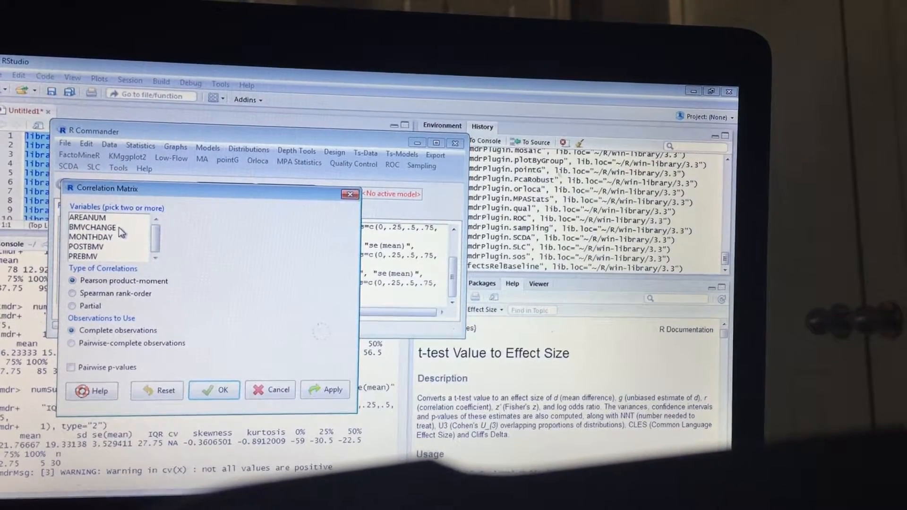
{"action": "left_click", "coordinate": [95, 236]}
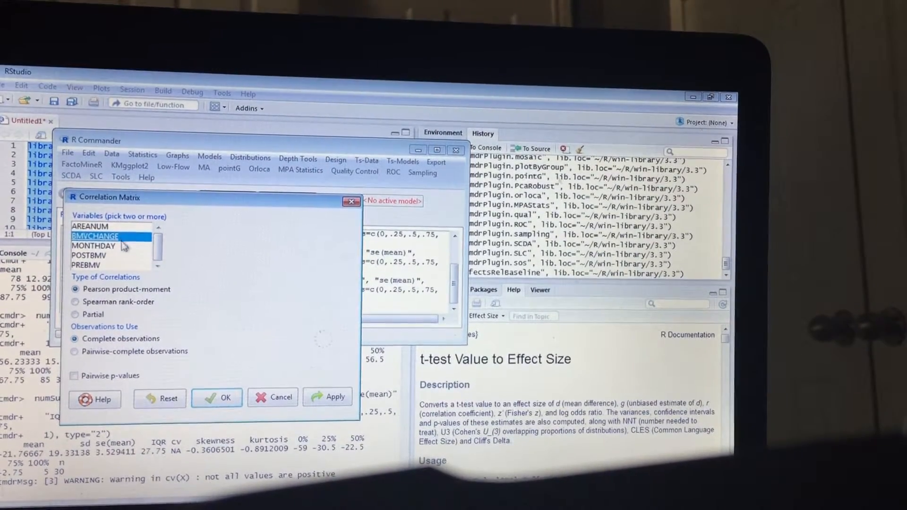
{"action": "left_click", "coordinate": [87, 262]}
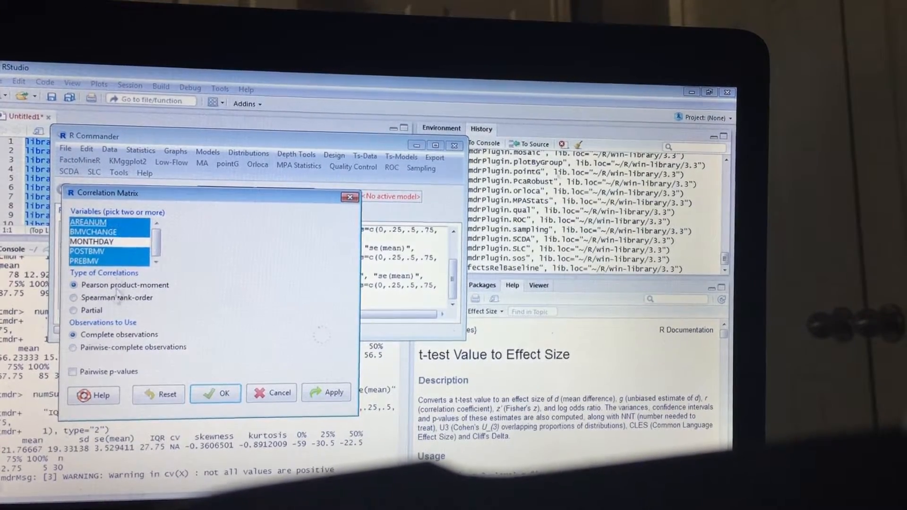
{"action": "left_click", "coordinate": [72, 372]}
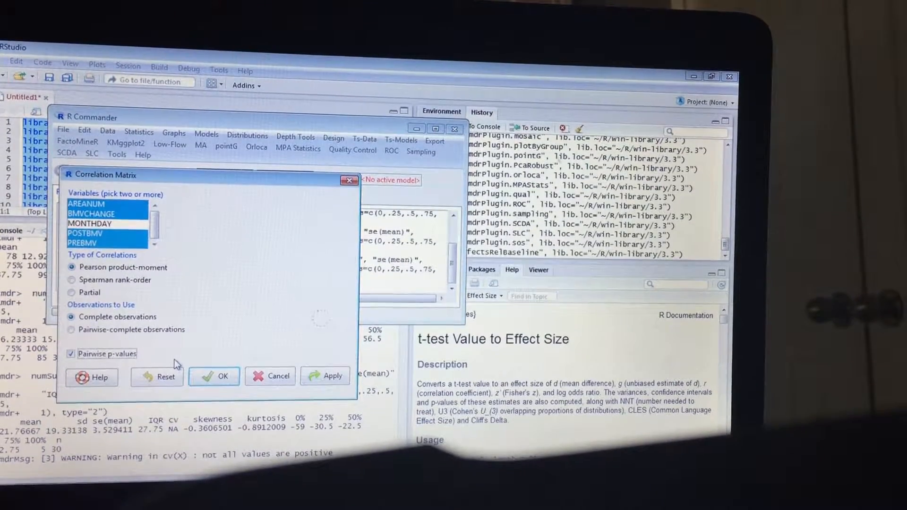
{"action": "left_click", "coordinate": [214, 377]}
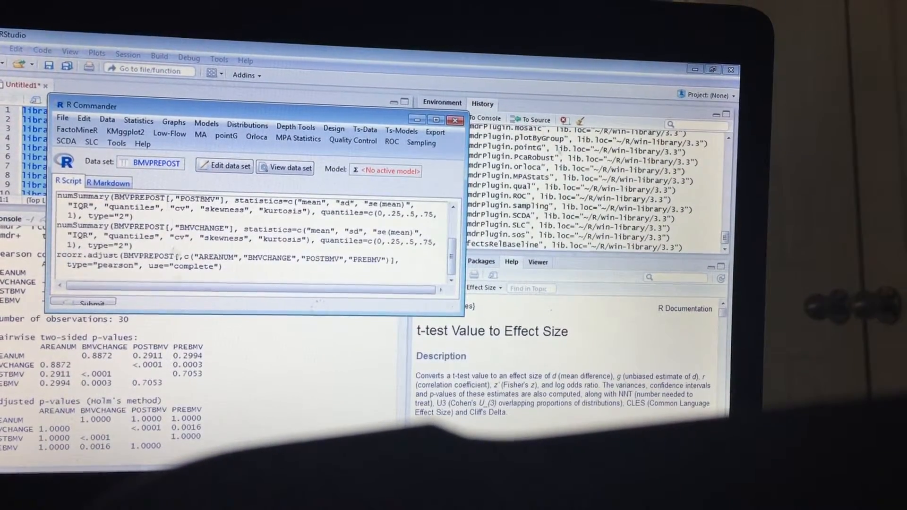
{"action": "left_click", "coordinate": [139, 114]}
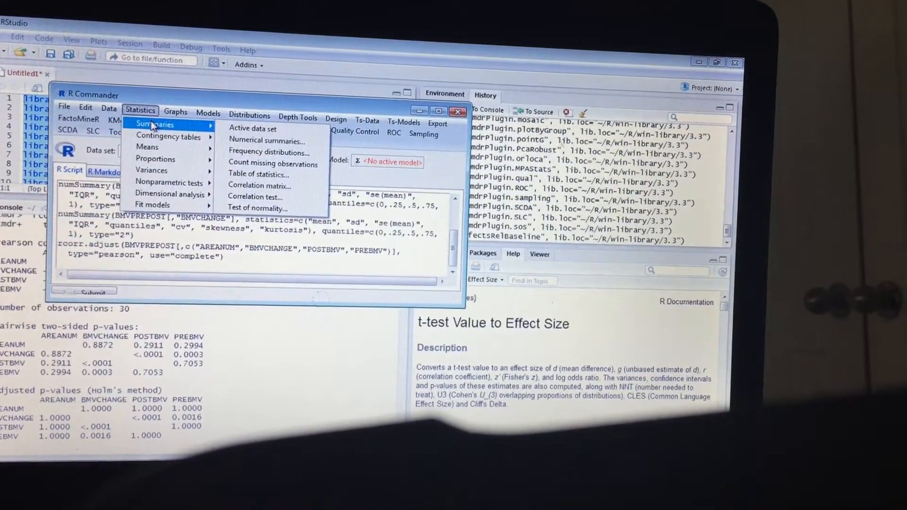
Draw a normal quantile-comparison plot of PREBMV labelling up to two points.
{"action": "left_click", "coordinate": [175, 111]}
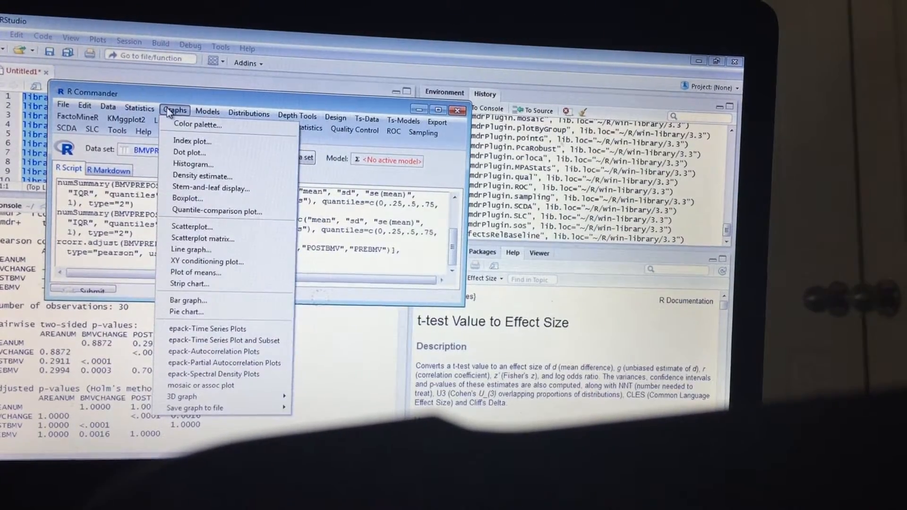
{"action": "mouse_move", "coordinate": [217, 217]}
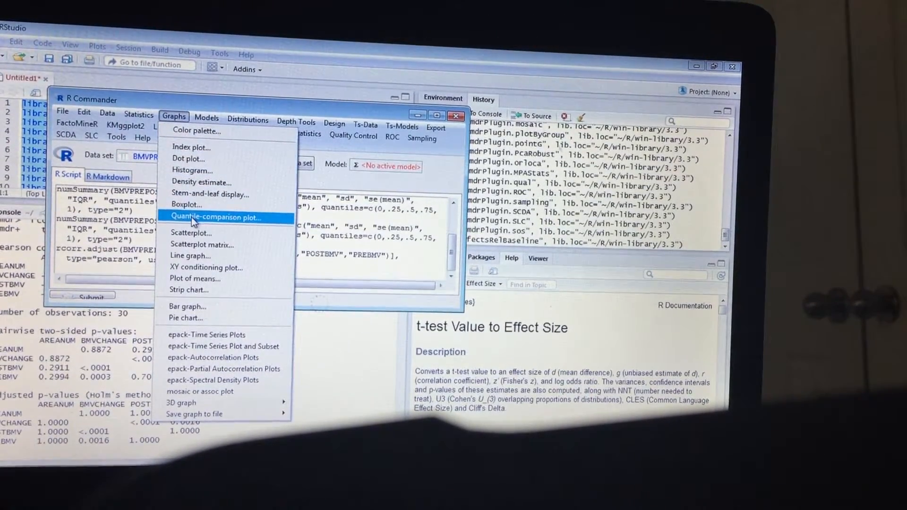
{"action": "left_click", "coordinate": [214, 217]}
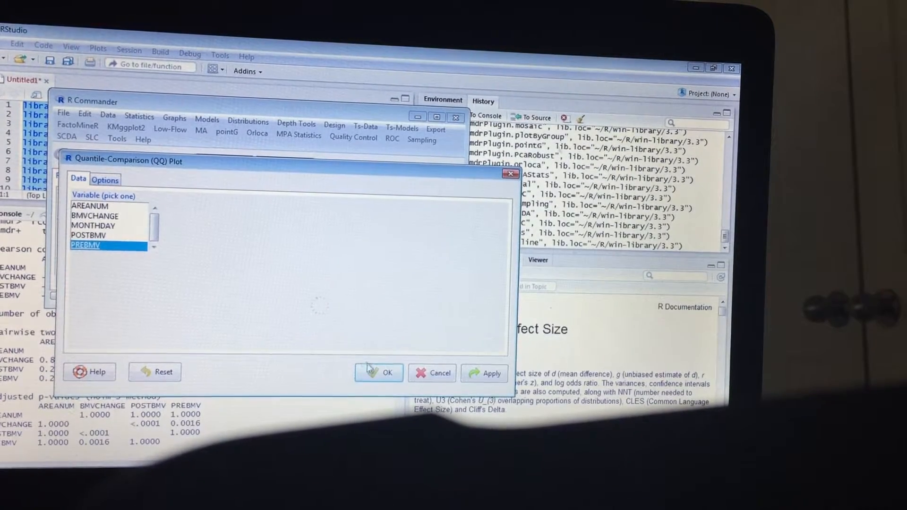
{"action": "left_click", "coordinate": [388, 373]}
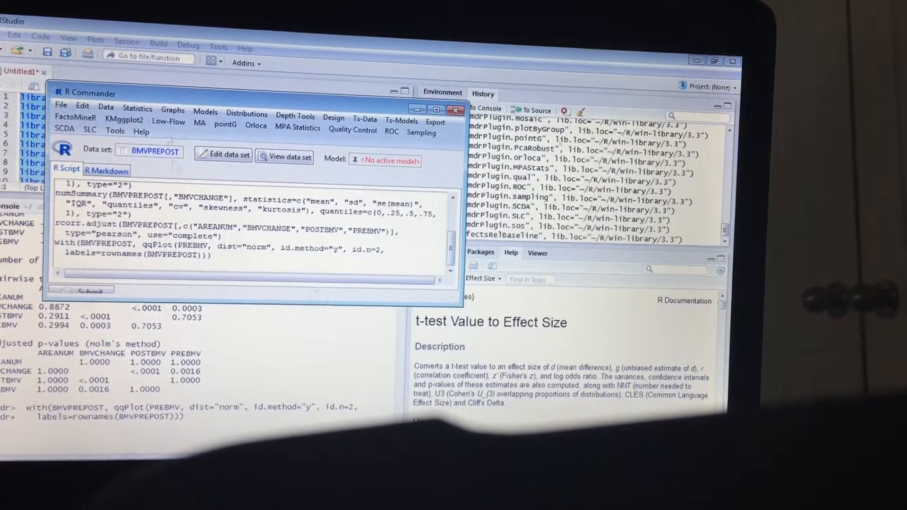
Draw a normal quantile-comparison plot of POSTBMV with confidence envelope, labelling points 24 and 30.
{"action": "left_click", "coordinate": [172, 112]}
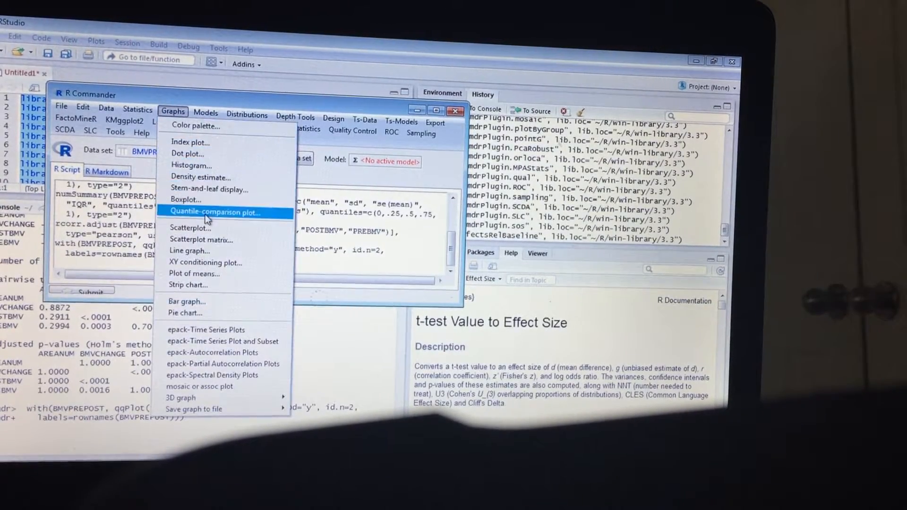
{"action": "left_click", "coordinate": [216, 213]}
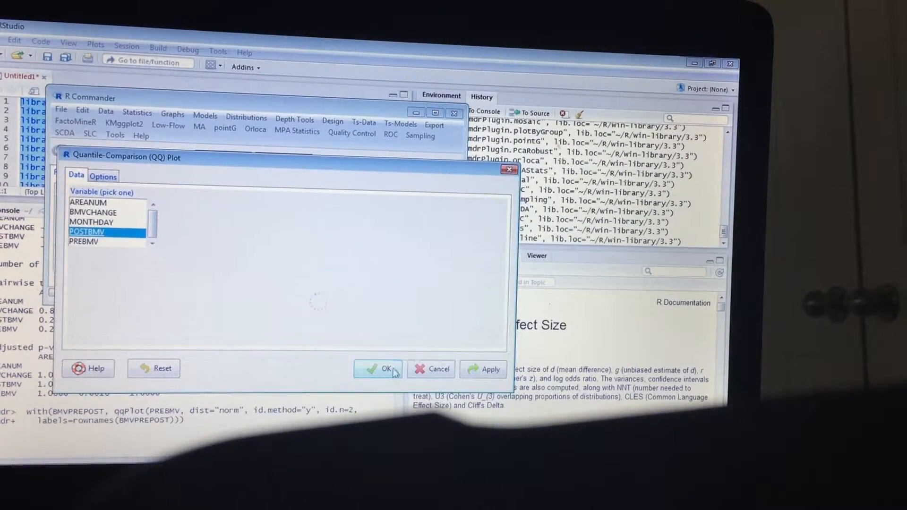
{"action": "left_click", "coordinate": [381, 369]}
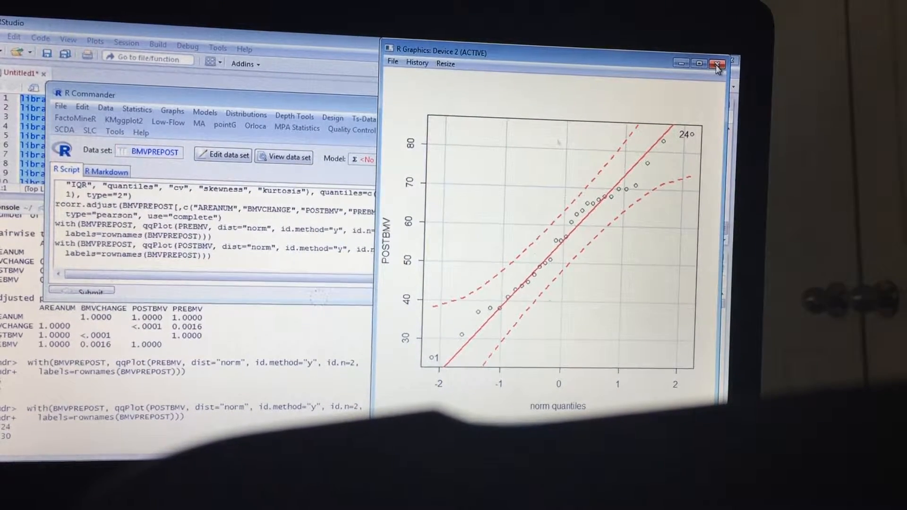
{"action": "mouse_move", "coordinate": [718, 64]}
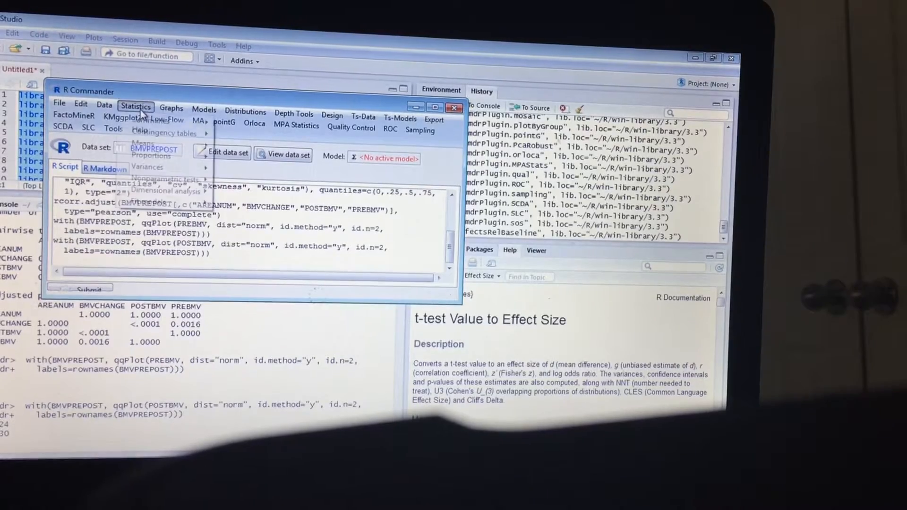
{"action": "left_click", "coordinate": [171, 109]}
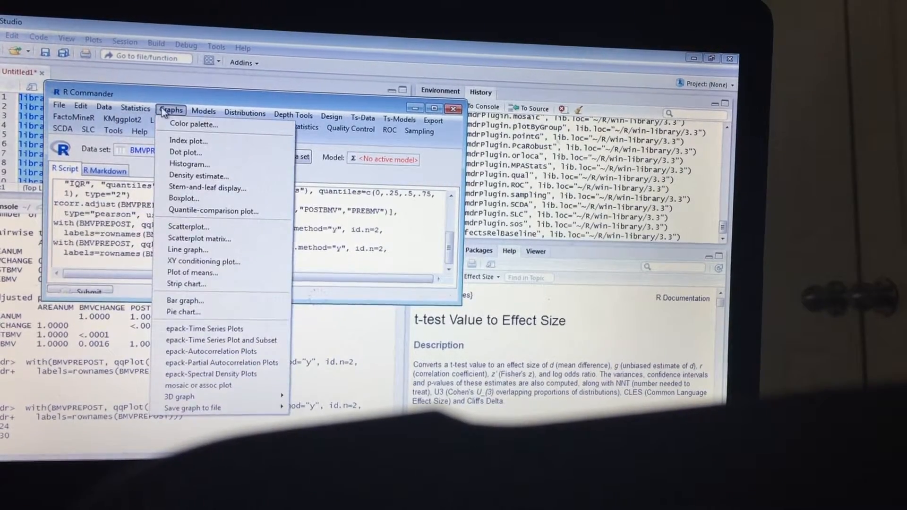
{"action": "mouse_move", "coordinate": [214, 208]}
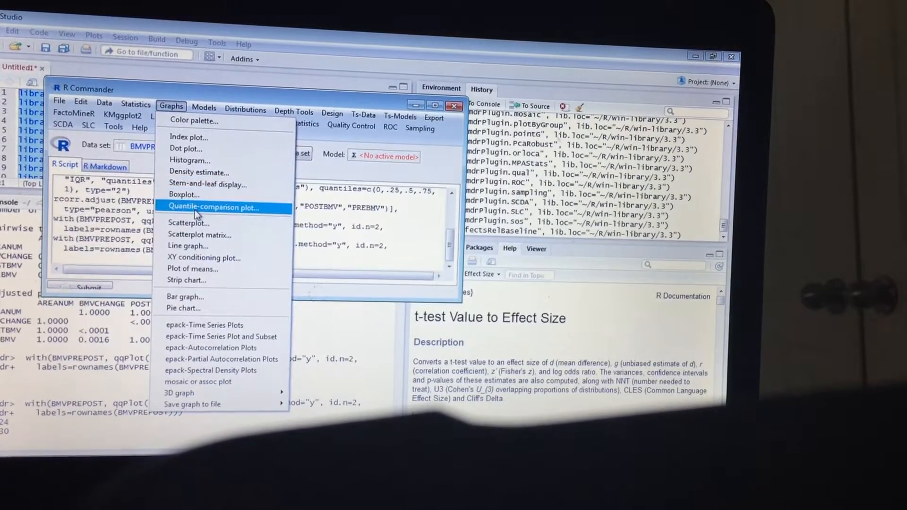
Draw a normal quantile-comparison plot of BMVCHANGE, then close the graphics window.
{"action": "left_click", "coordinate": [214, 207]}
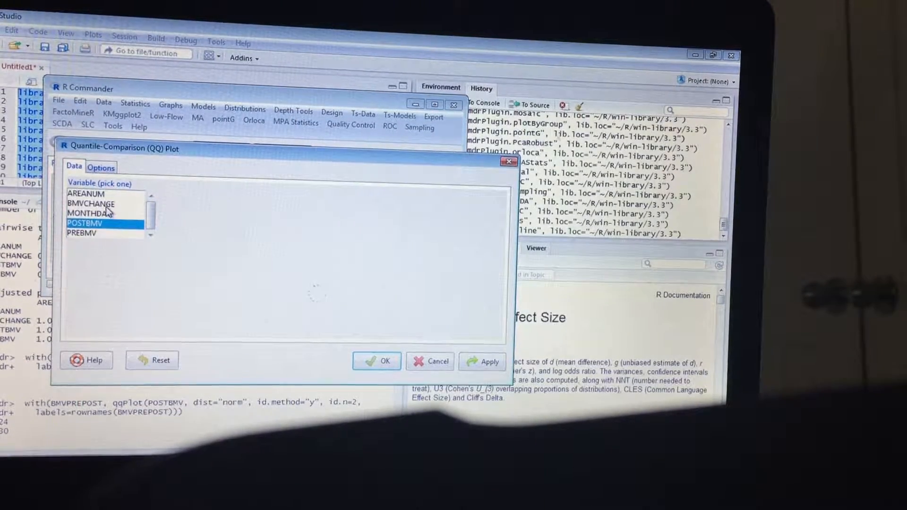
{"action": "left_click", "coordinate": [377, 361]}
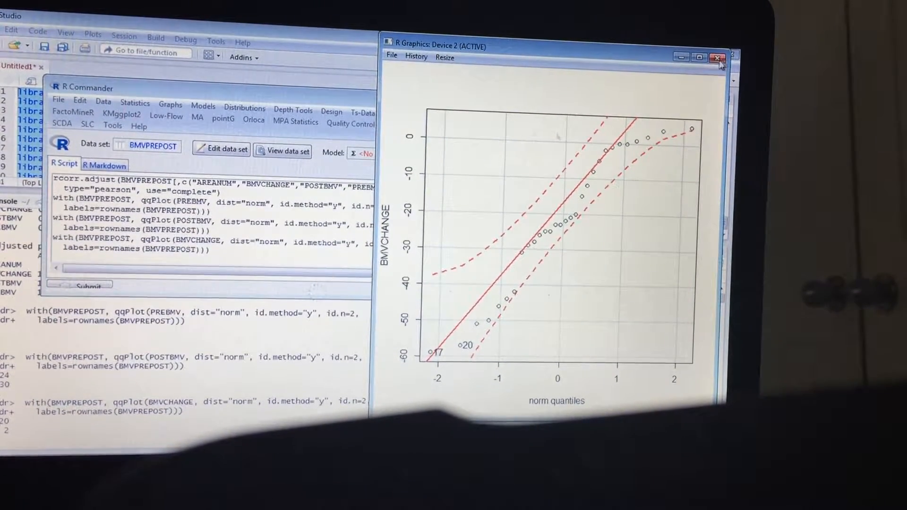
{"action": "left_click", "coordinate": [717, 58]}
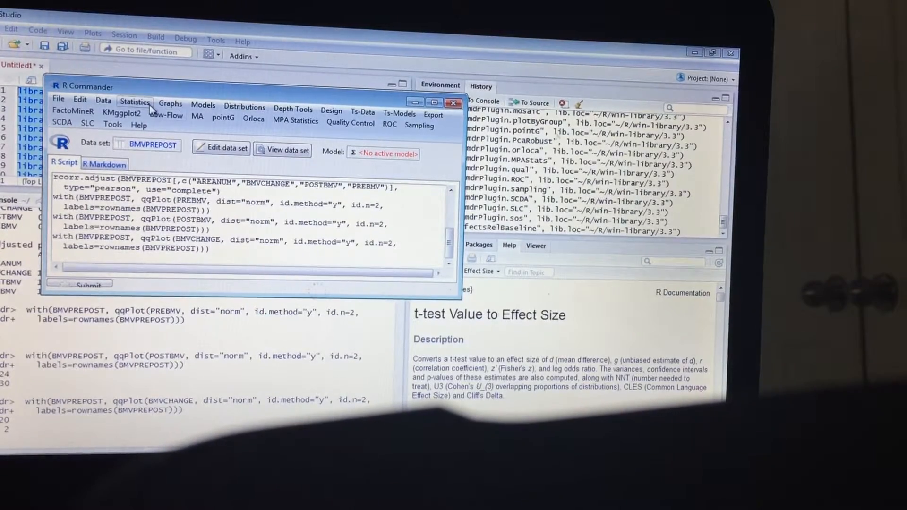
Run a paired t-test of PREBMV versus POSTBMV from Statistics > Means.
{"action": "left_click", "coordinate": [135, 104]}
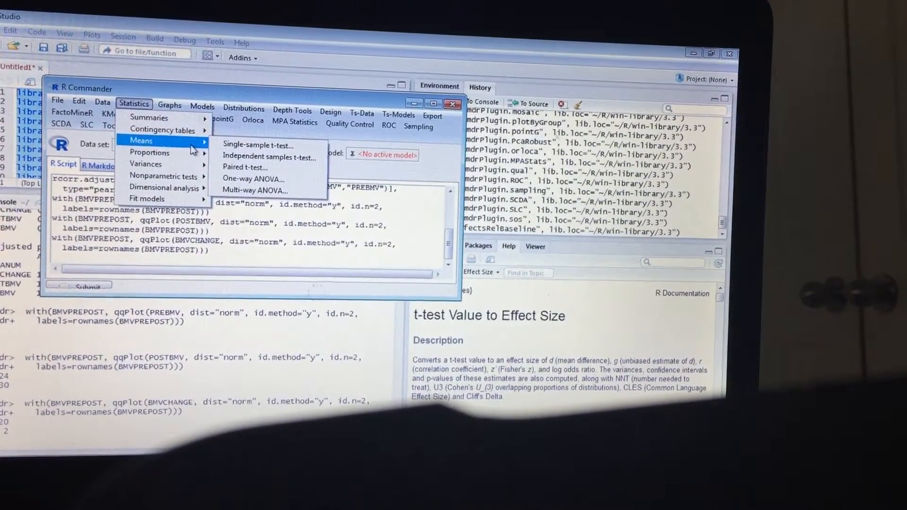
{"action": "mouse_move", "coordinate": [269, 158]}
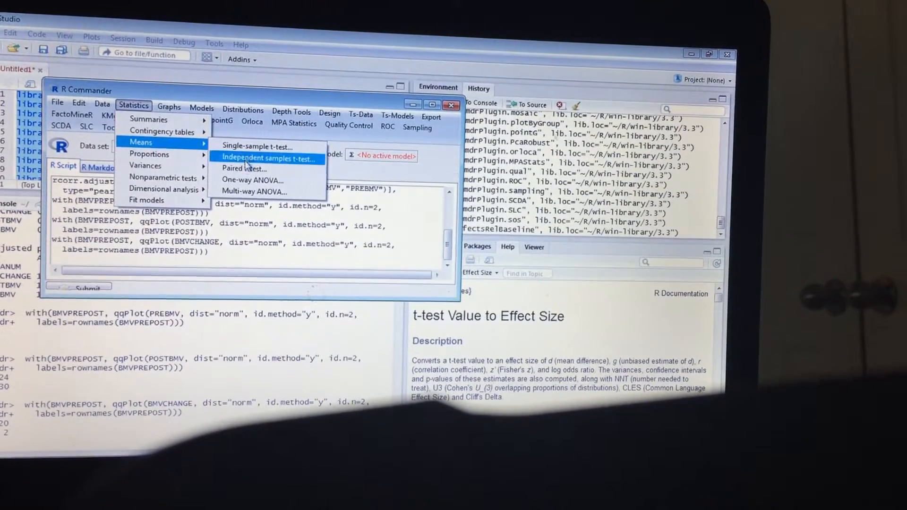
{"action": "left_click", "coordinate": [242, 168]}
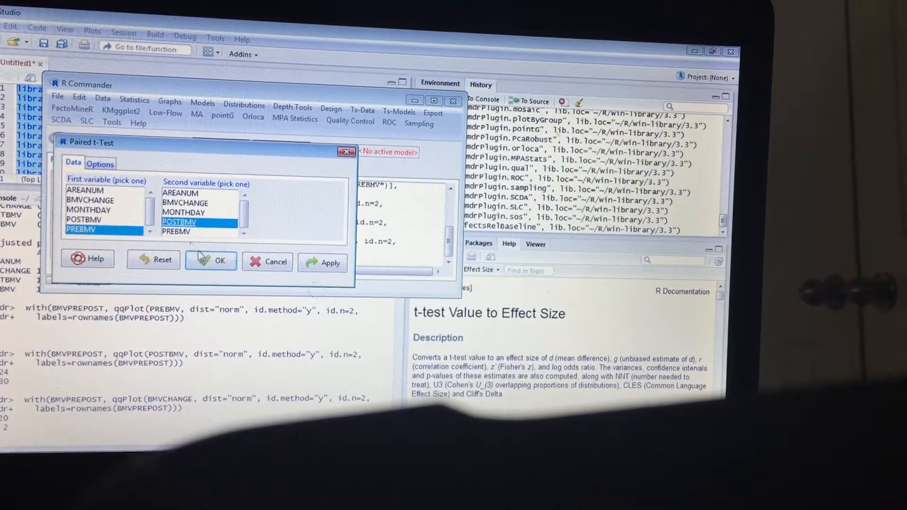
{"action": "left_click", "coordinate": [219, 261]}
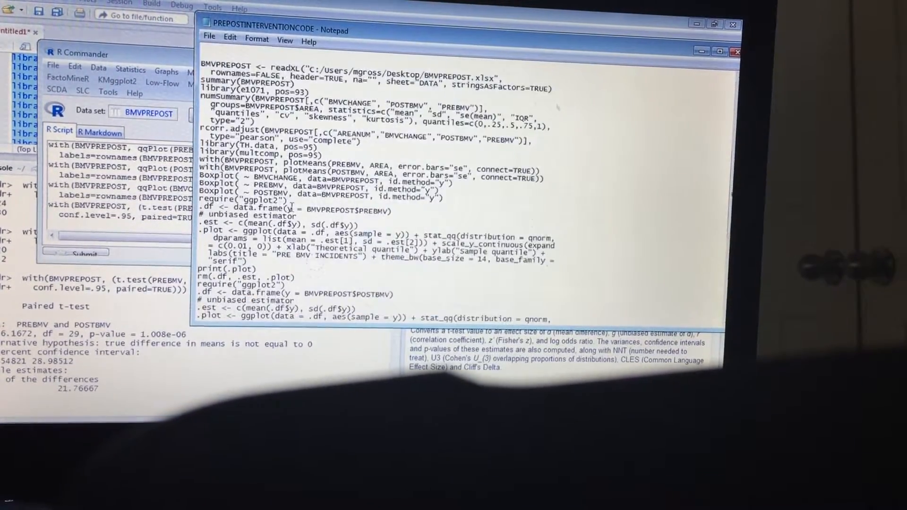
{"action": "scroll", "scroll_direction": "down", "scroll_amount": 3}
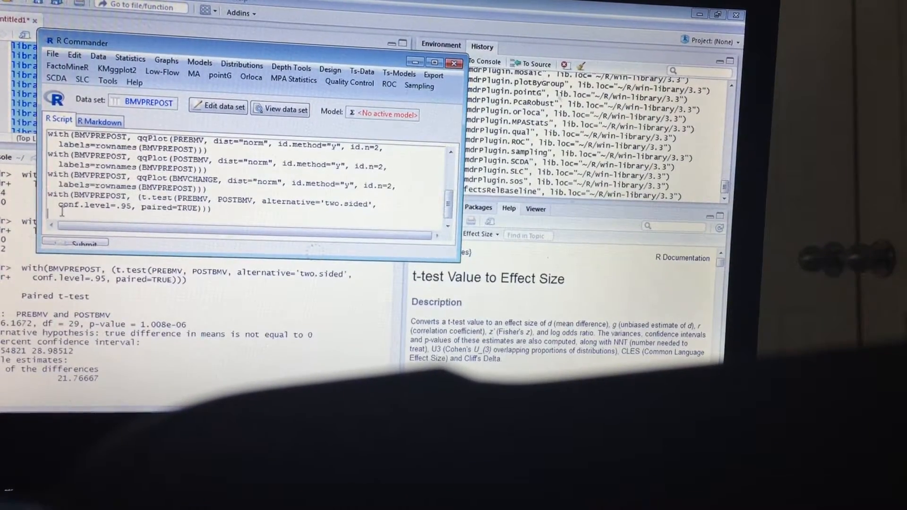
Paste library("compute.es", lib.loc="~/R/win-library/3.3") into the R Script and submit it.
{"action": "right_click", "coordinate": [60, 211]}
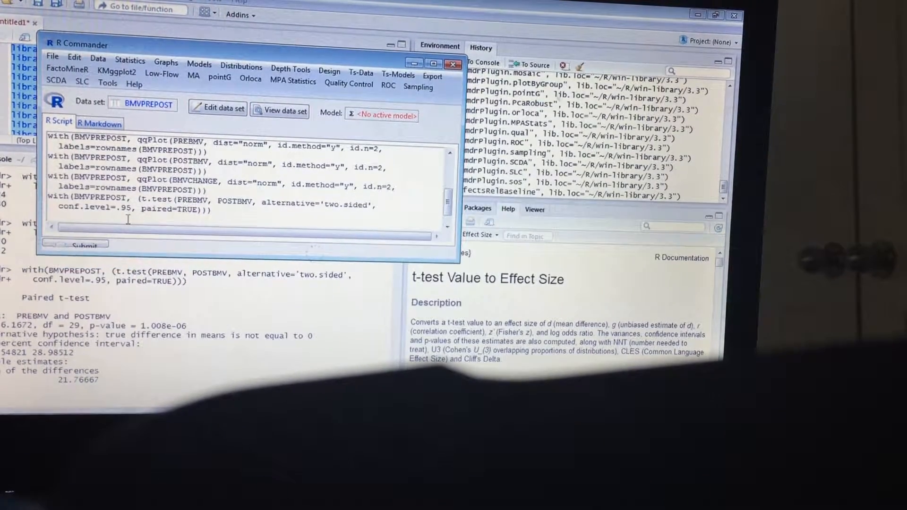
{"action": "type", "text": "library(\"compute.es\", lib.loc=\"~/R/win-library/3.3\")"}
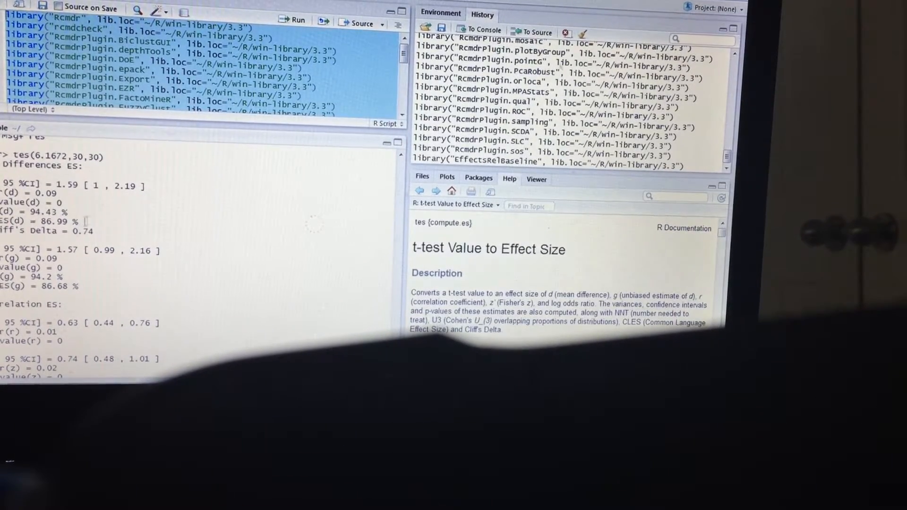
{"action": "double_click", "coordinate": [52, 223]}
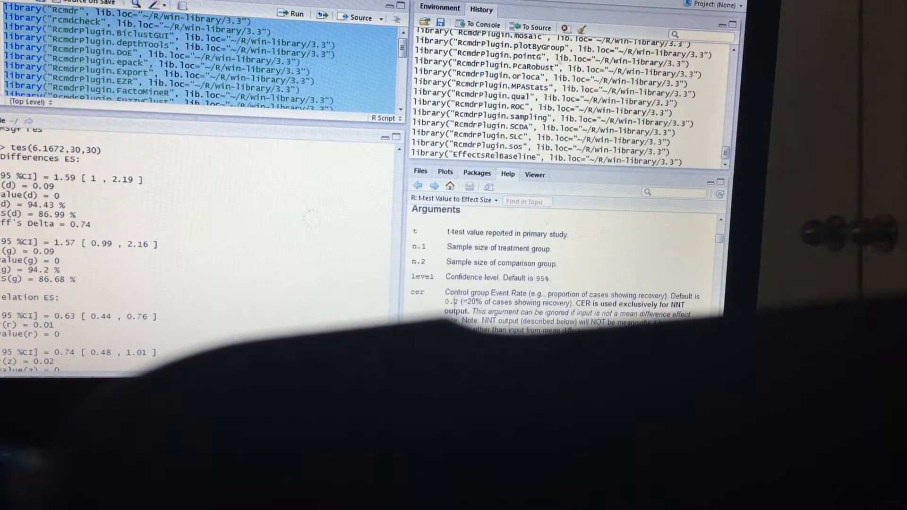
{"action": "scroll", "scroll_direction": "down", "scroll_amount": 3}
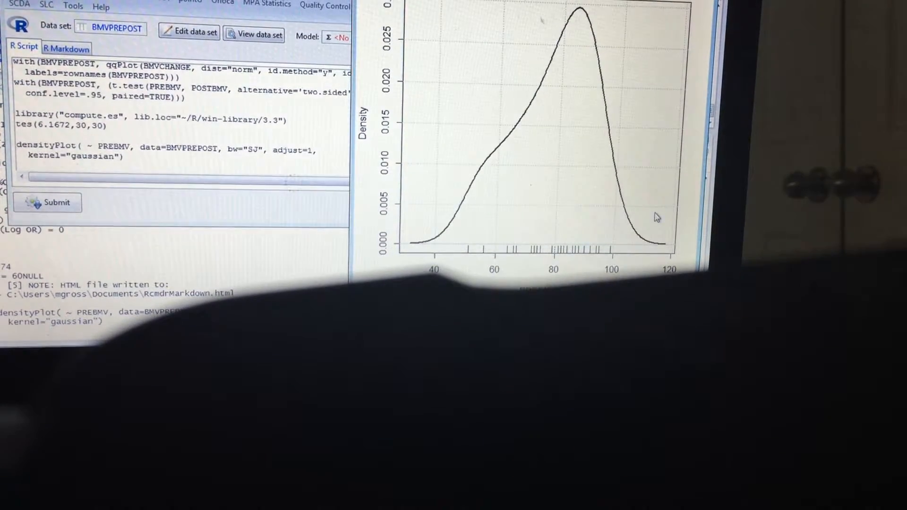
Draw a Gaussian-kernel density plot of PREBMV.
{"action": "left_click", "coordinate": [57, 202]}
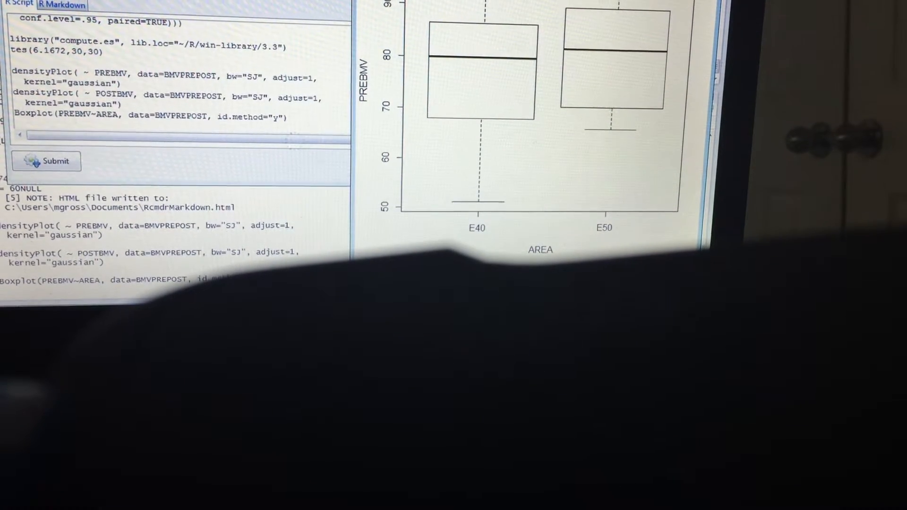
{"action": "left_click", "coordinate": [56, 161]}
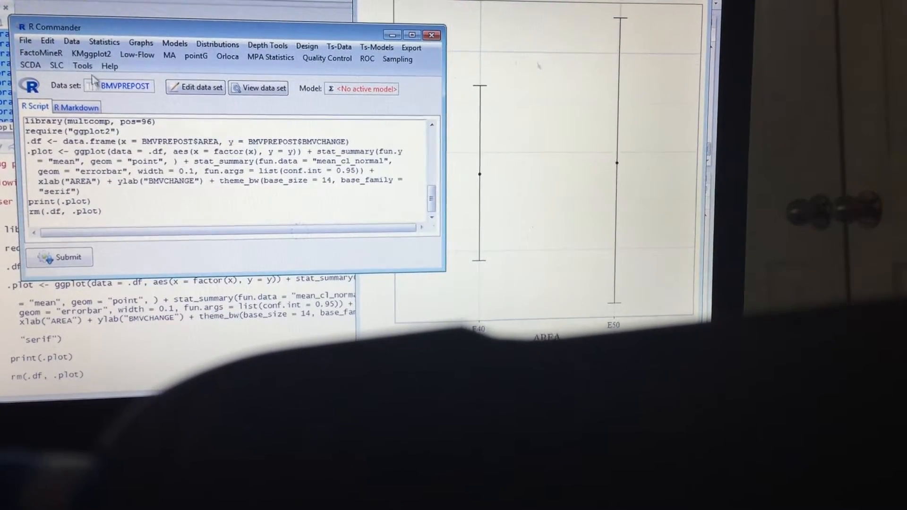
Generate the R Markdown HTML report of all analysis outputs.
{"action": "left_click", "coordinate": [77, 108]}
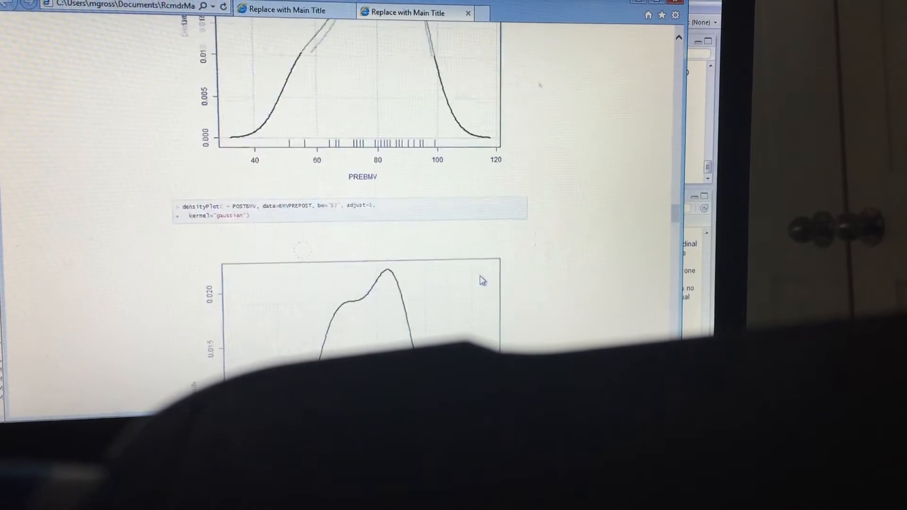
Scroll RcmdrMarkdown.html down to the PREBMV and POSTBMV density plots.
{"action": "scroll", "scroll_direction": "down", "scroll_amount": 3}
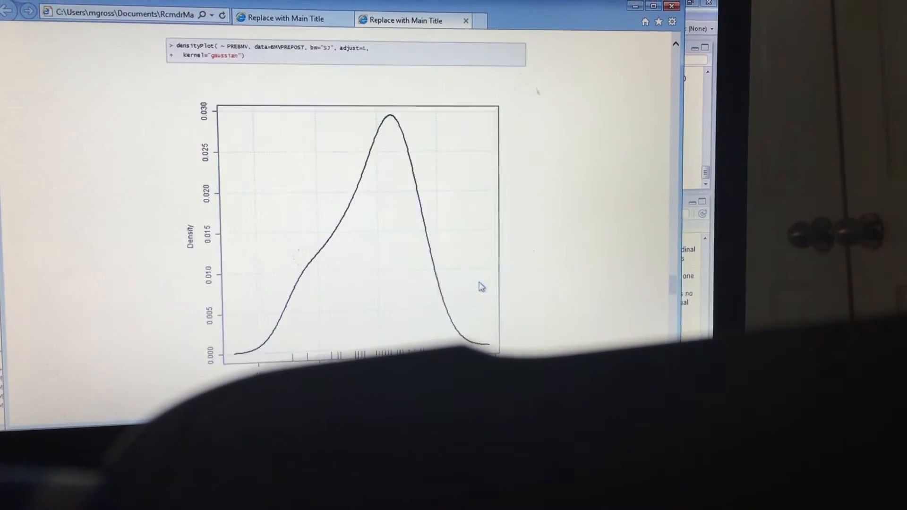